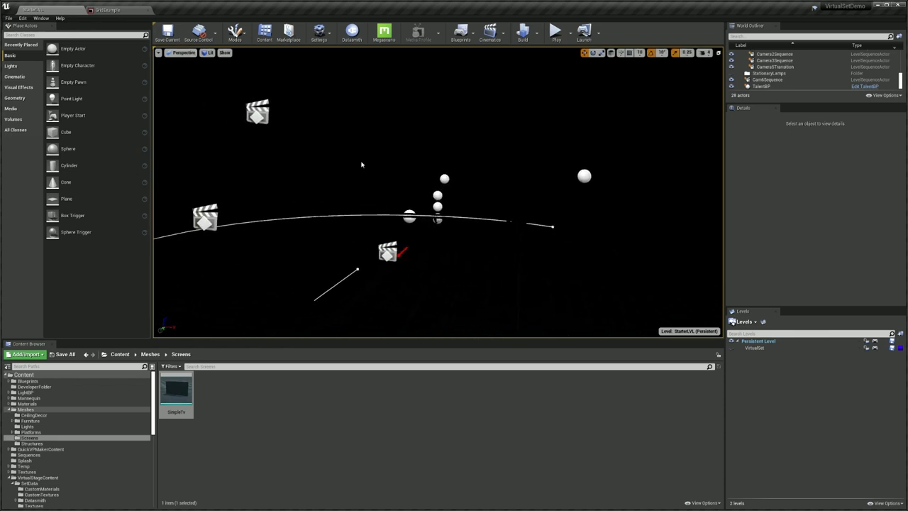
# - Open the Window menu to check the available editor panels
pyautogui.click(42, 18)
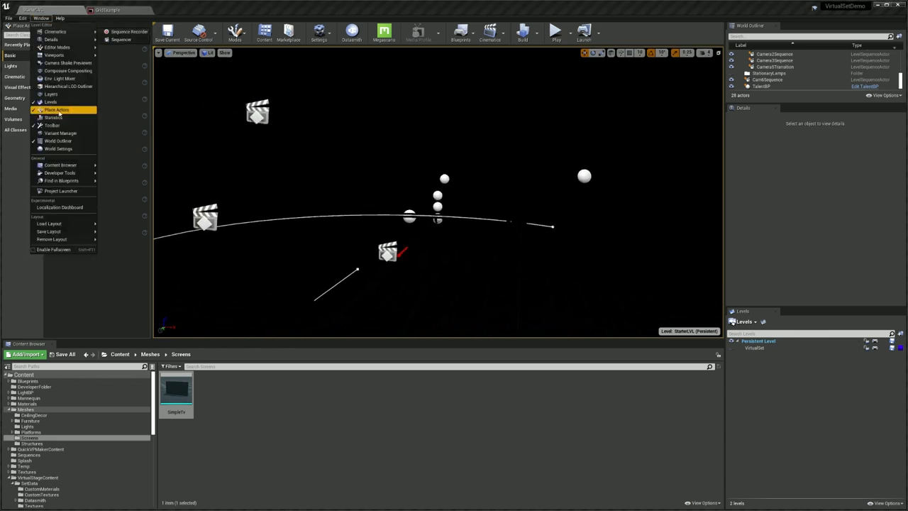
pyautogui.moveTo(51, 102)
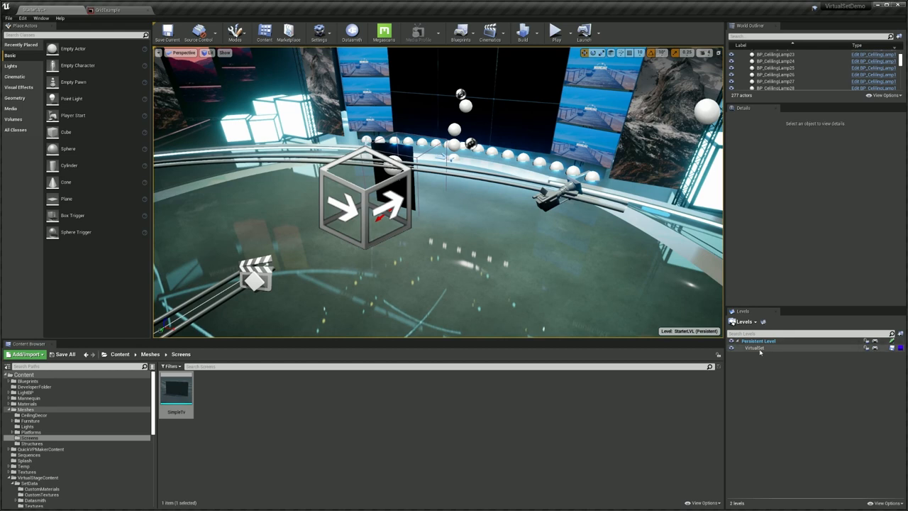
# - Make VirtualSet the current level before placing the SimpleTv screen
pyautogui.click(755, 348)
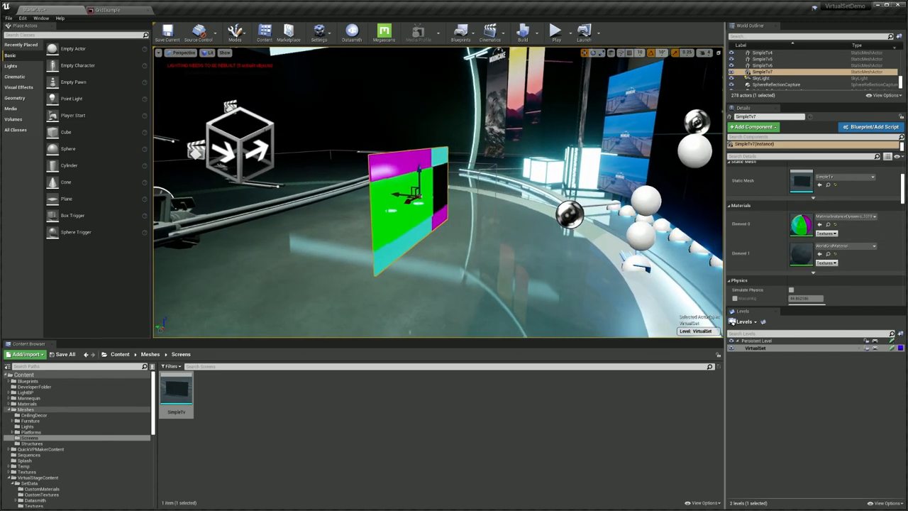
# - Select BP_ScreensManager and open the Grid_Example media player asset
pyautogui.click(772, 74)
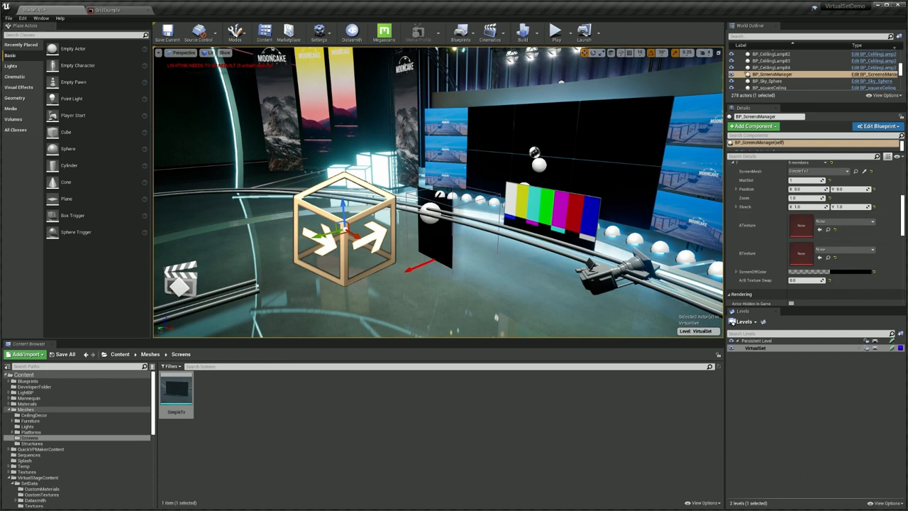
pyautogui.click(31, 444)
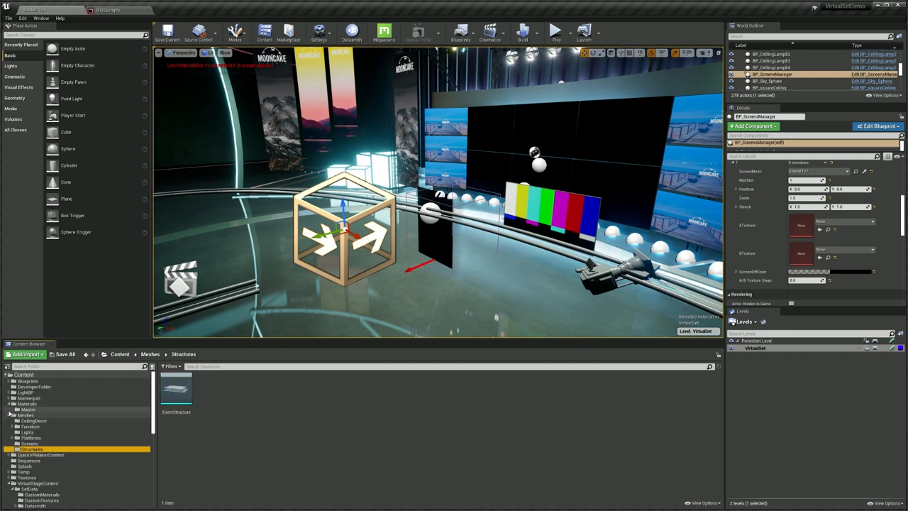
pyautogui.click(33, 420)
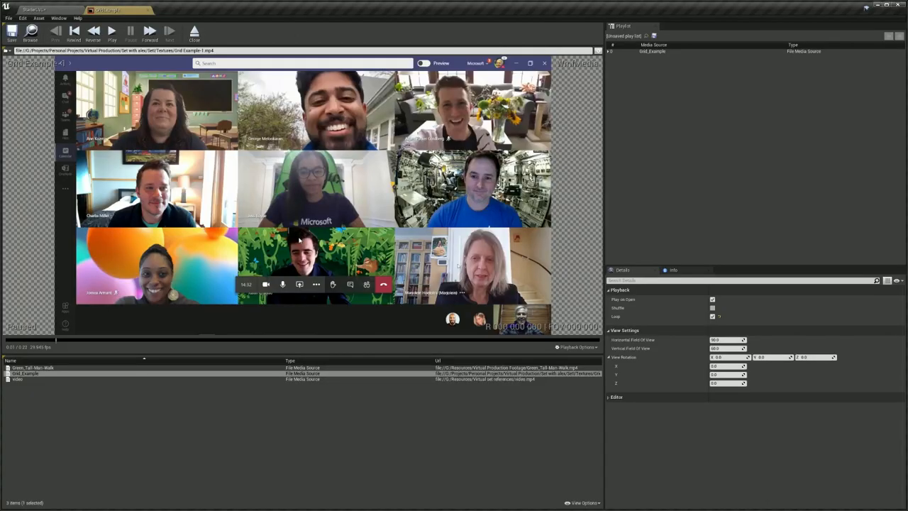
# - Close the Grid_Example media player preview
pyautogui.click(131, 31)
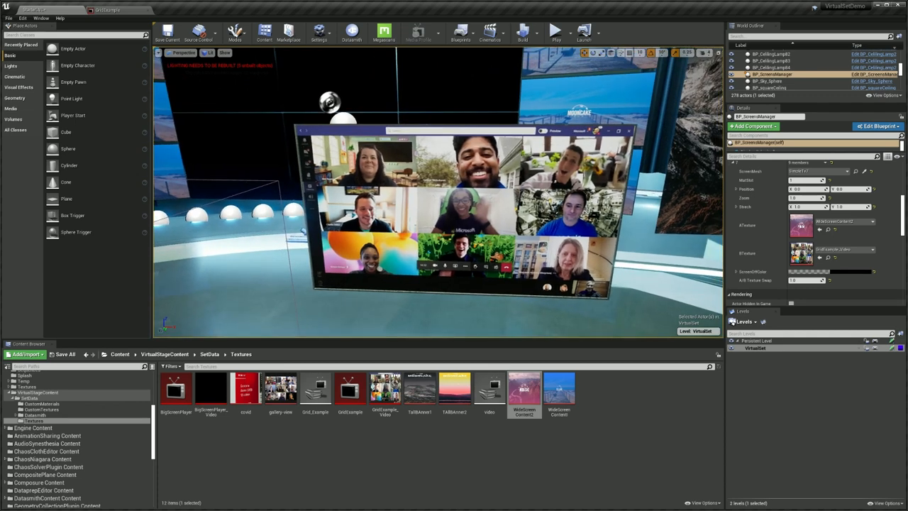
pyautogui.moveTo(745, 207)
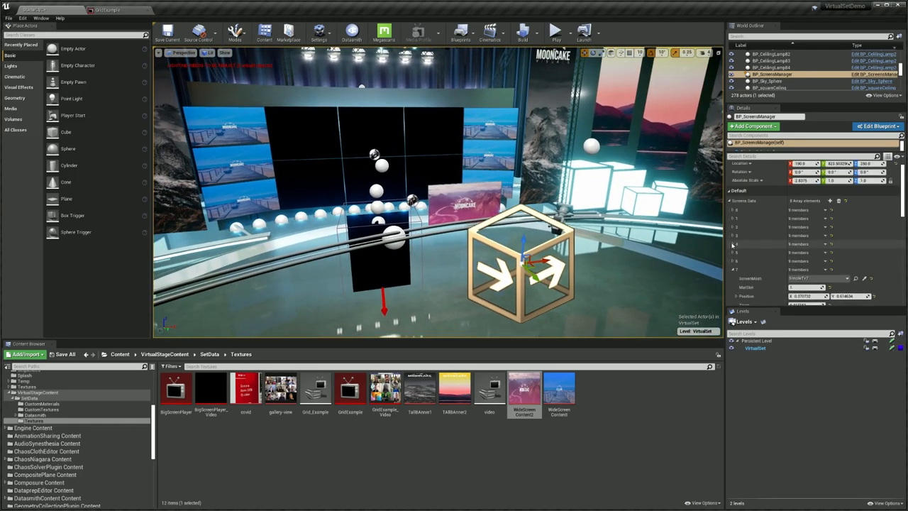
pyautogui.click(735, 244)
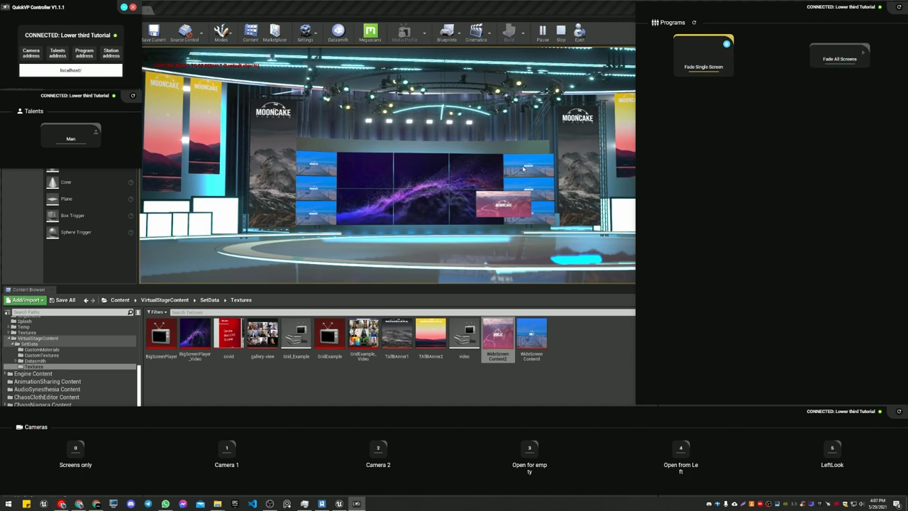
# - Fade the main wall with Fade Single Screen, then stop and relaunch the set
pyautogui.click(839, 55)
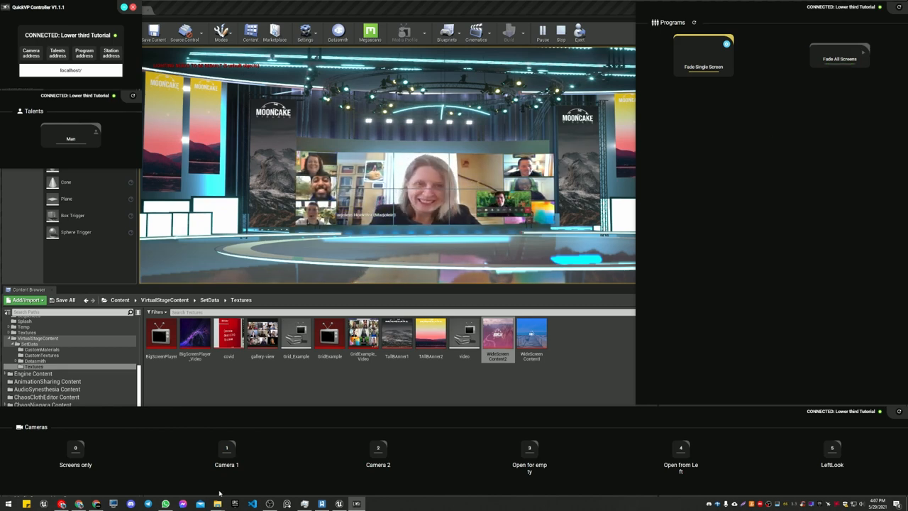
pyautogui.click(226, 454)
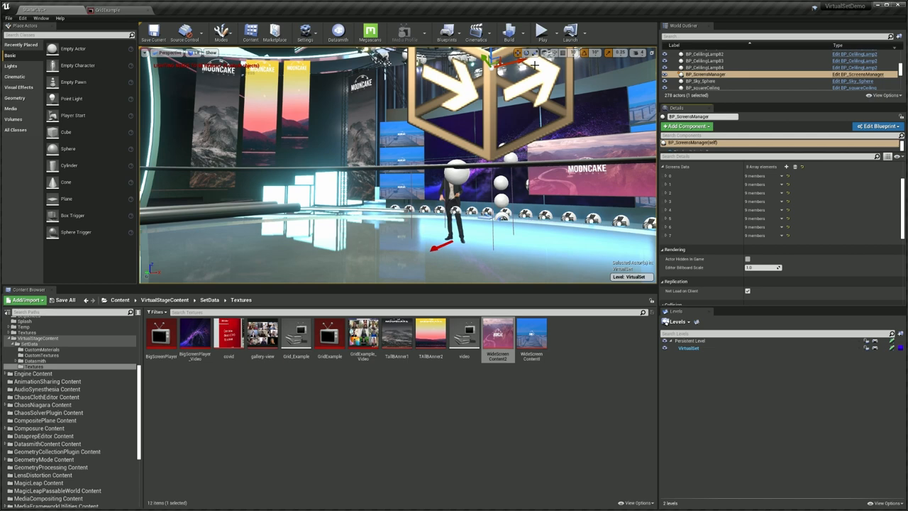
pyautogui.click(542, 31)
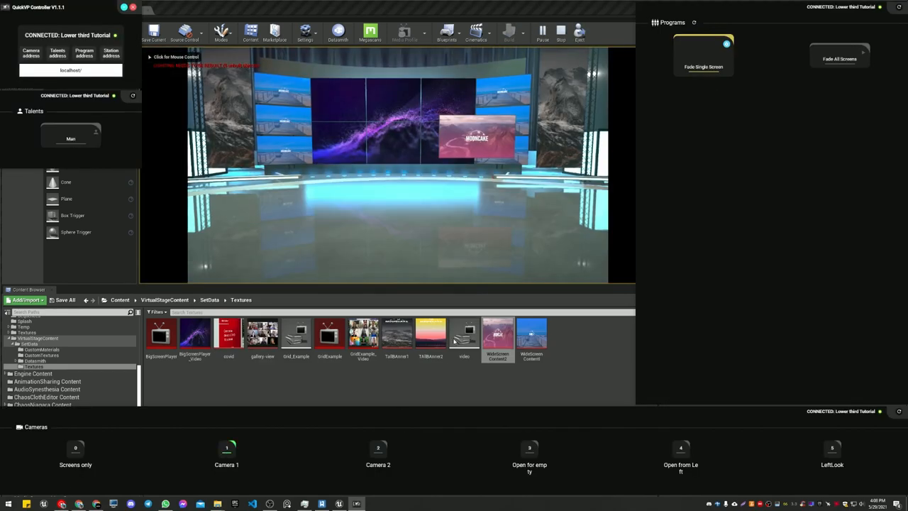
# - Set a single-screen fade to 7 and fade two screens to video-call feeds
pyautogui.click(703, 55)
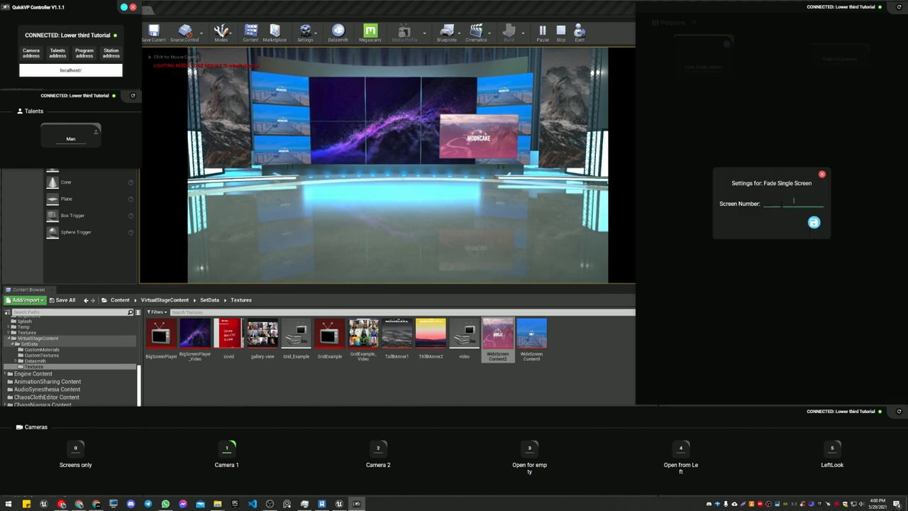
pyautogui.write('7')
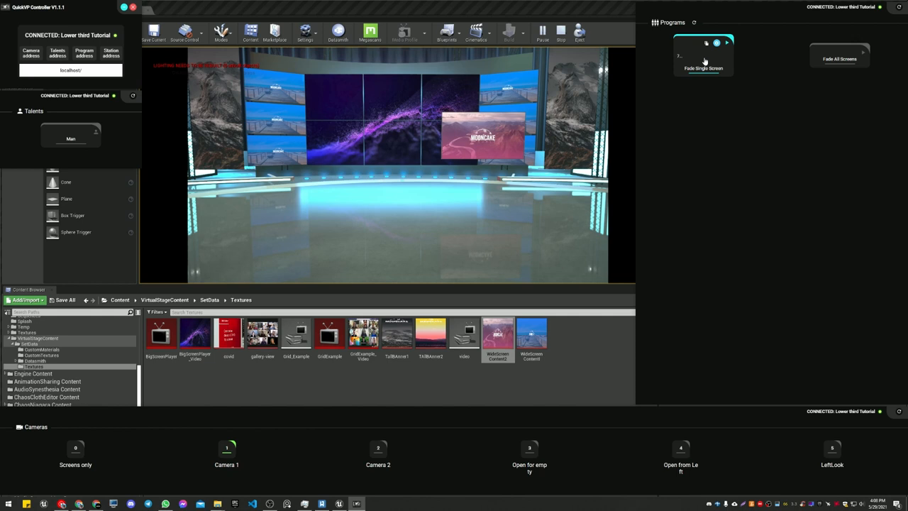
pyautogui.click(707, 44)
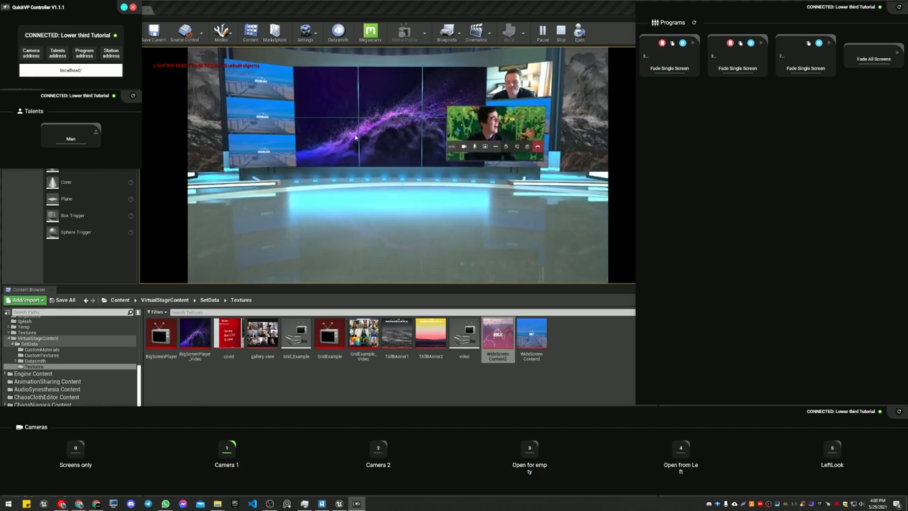
pyautogui.click(681, 43)
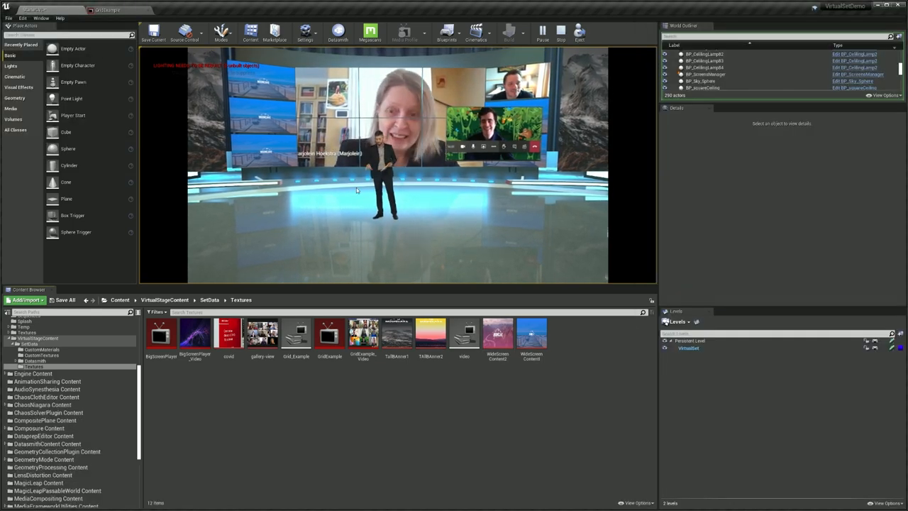
# - Stop play and open BP_ScreensManager in the Blueprint editor
pyautogui.click(706, 74)
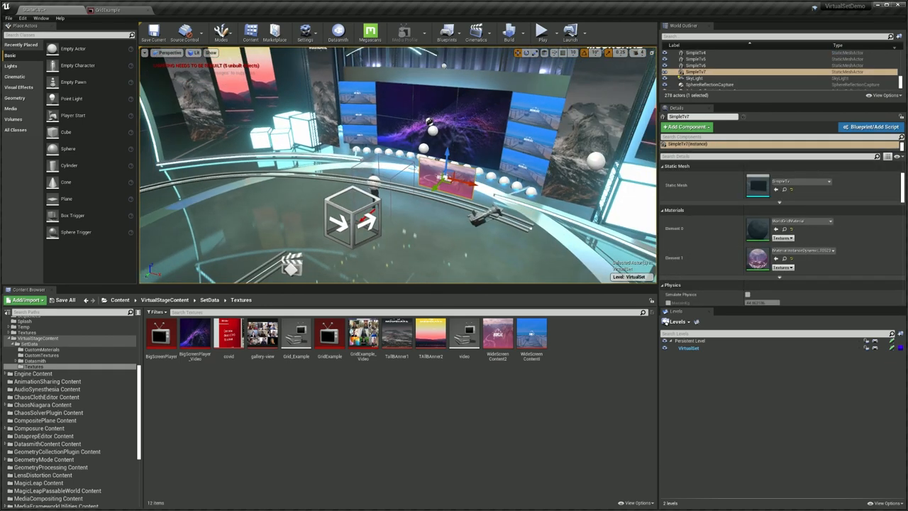
pyautogui.click(705, 74)
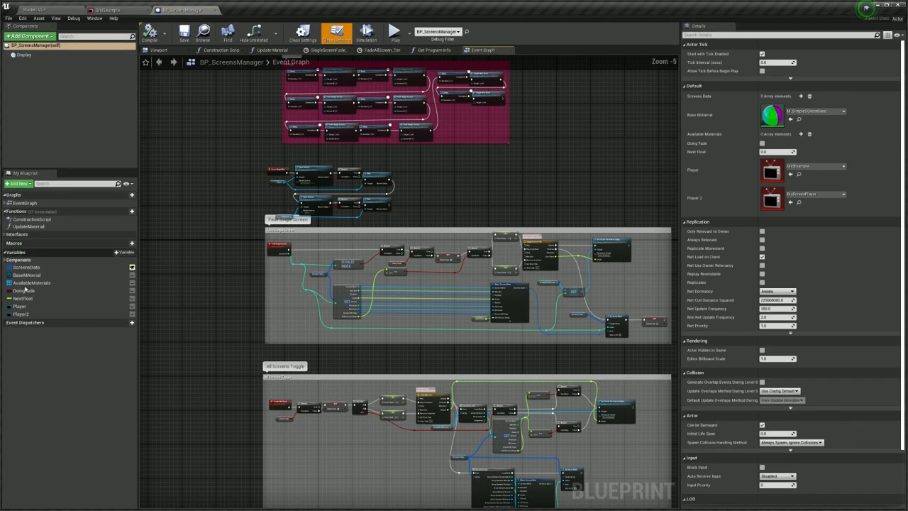
# - Check the BaseMaterial variable's default, then go back to the level editor
pyautogui.click(27, 274)
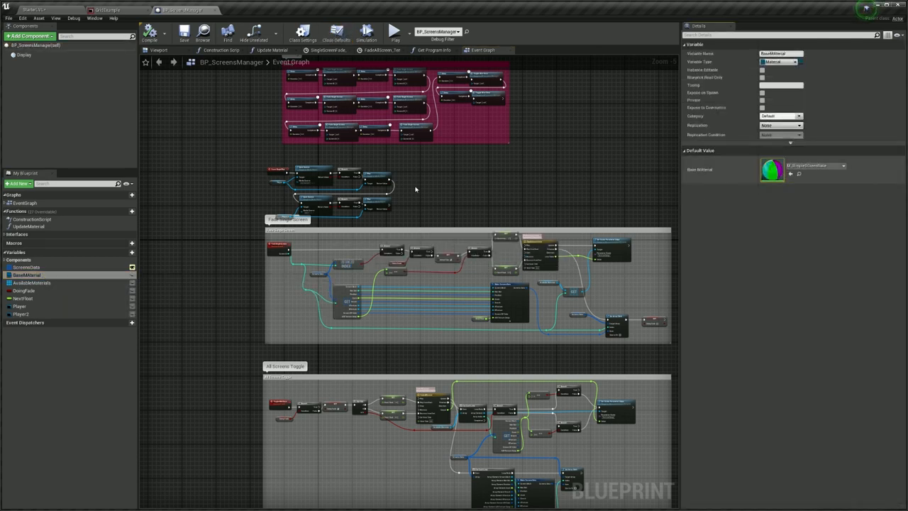
pyautogui.click(252, 9)
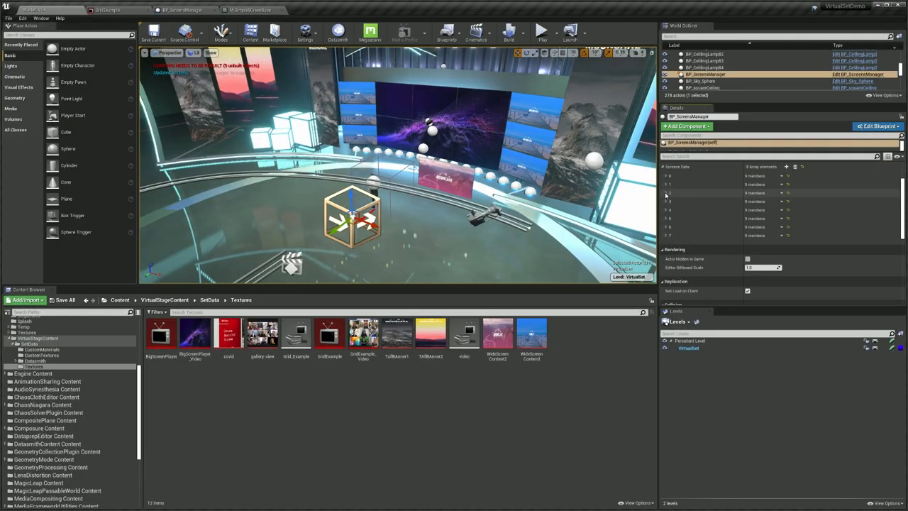
# - Expand Screens Data element 2, then switch to the StarterLVL level
pyautogui.click(666, 193)
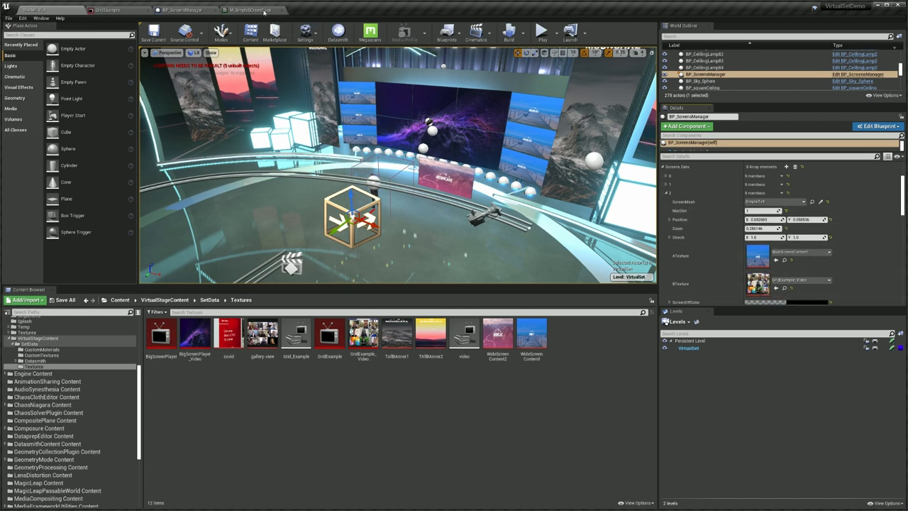
pyautogui.click(248, 10)
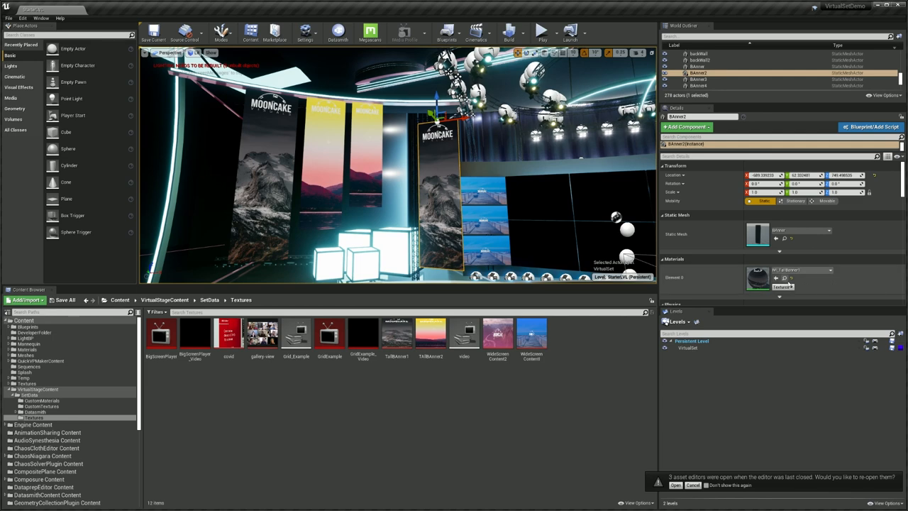
# - Open MI_TallBanner1 and the TallBAnner1 and TallBAnner2 textures from the Content Browser
pyautogui.click(41, 399)
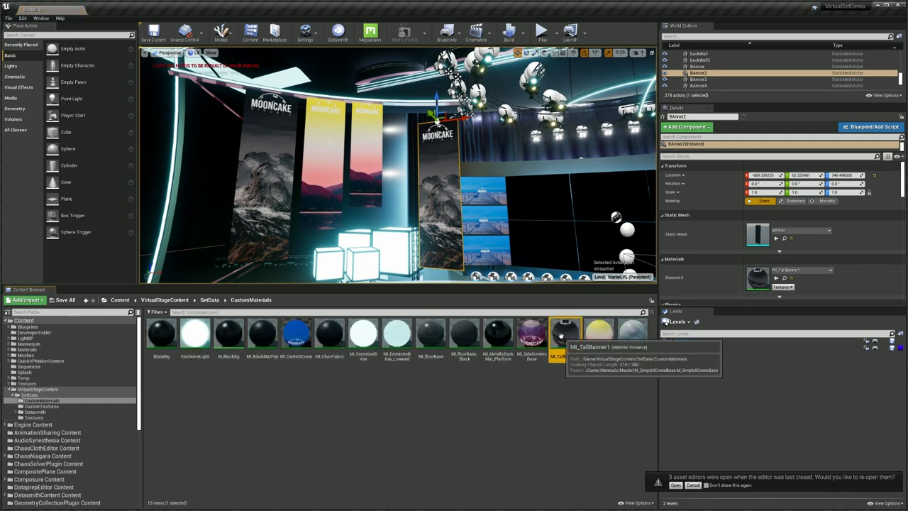
pyautogui.doubleClick(566, 333)
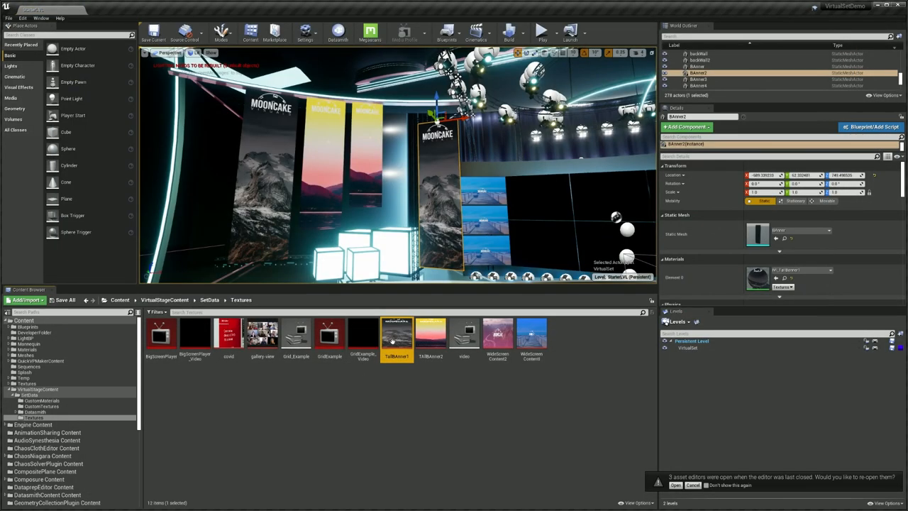
pyautogui.doubleClick(397, 336)
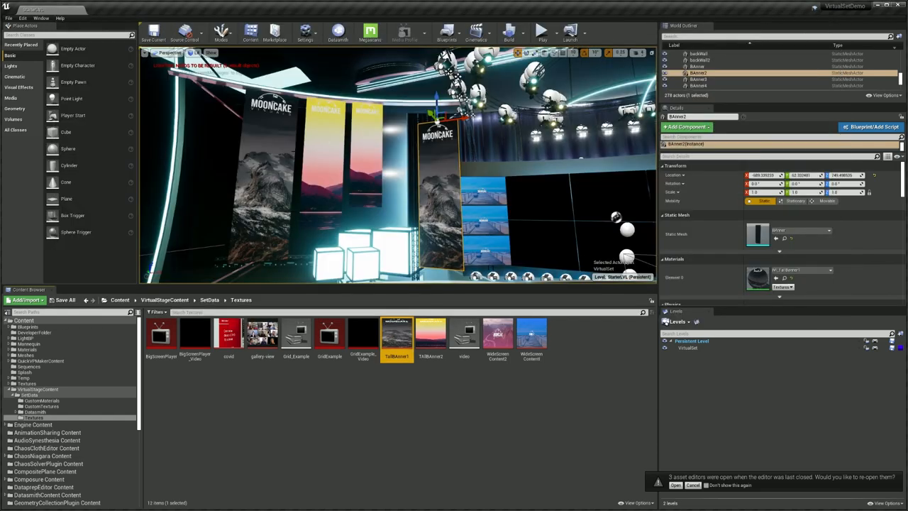
pyautogui.doubleClick(430, 334)
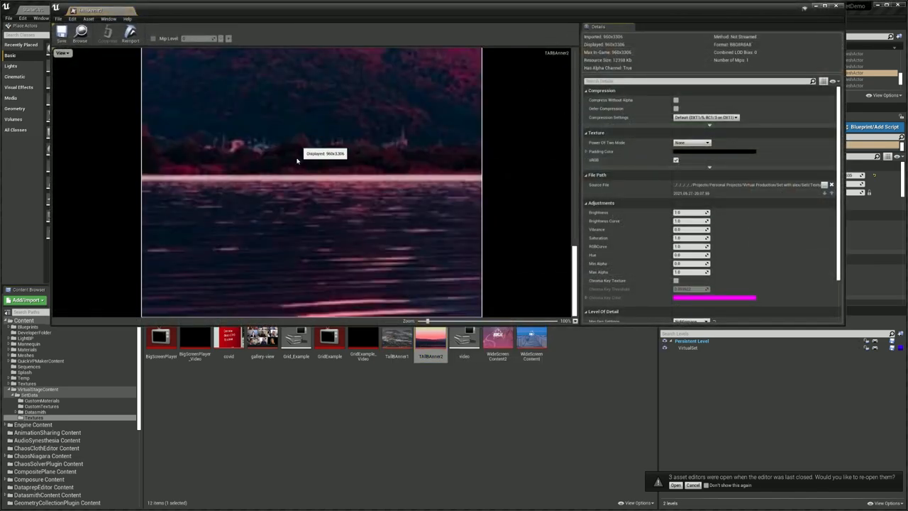